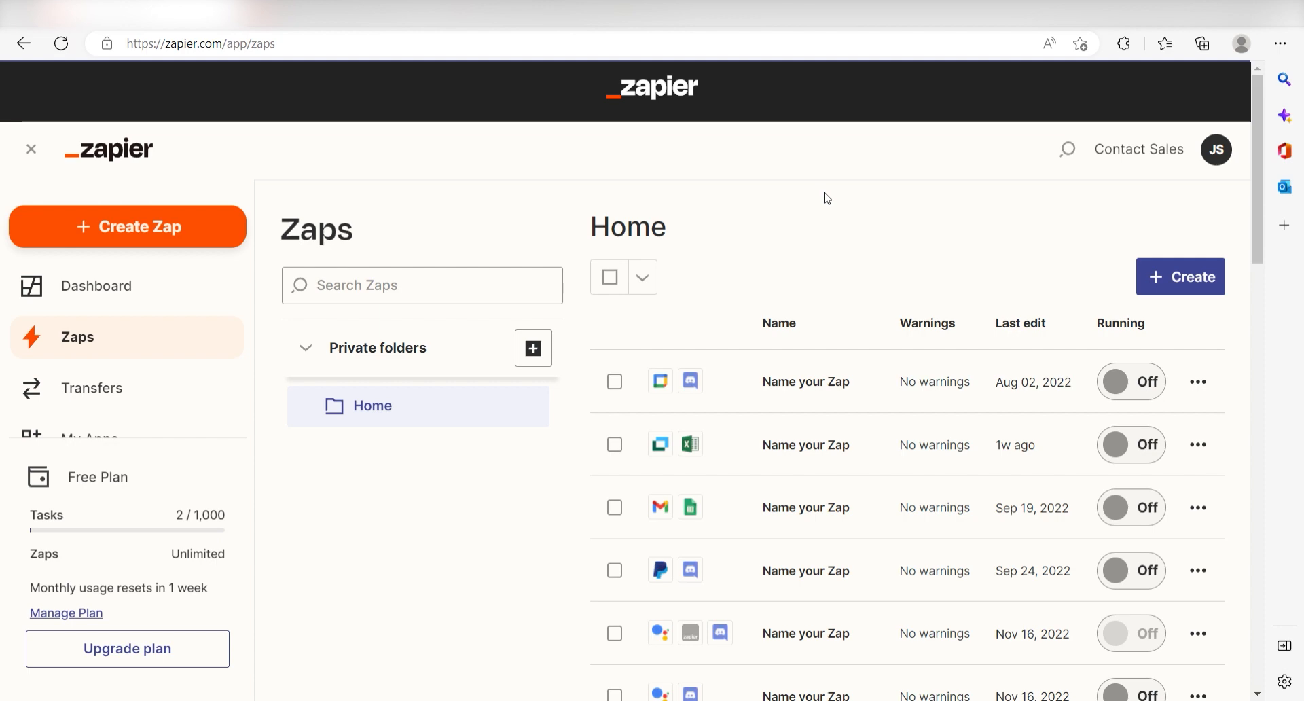
# Step: Create a new Zap from the left sidebar to open the Zap editor
pyautogui.click(127, 227)
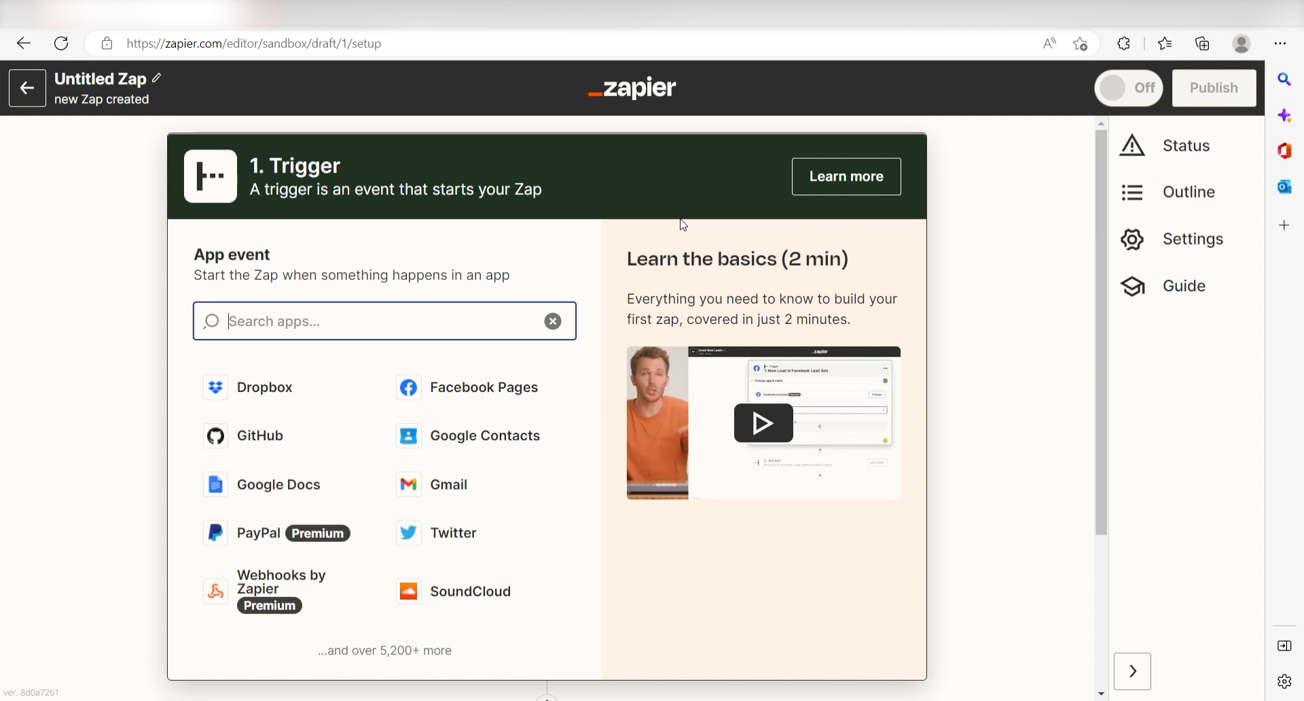
# Step: Set the trigger to Shopify's New Order event and continue to account selection
pyautogui.write('shopify')
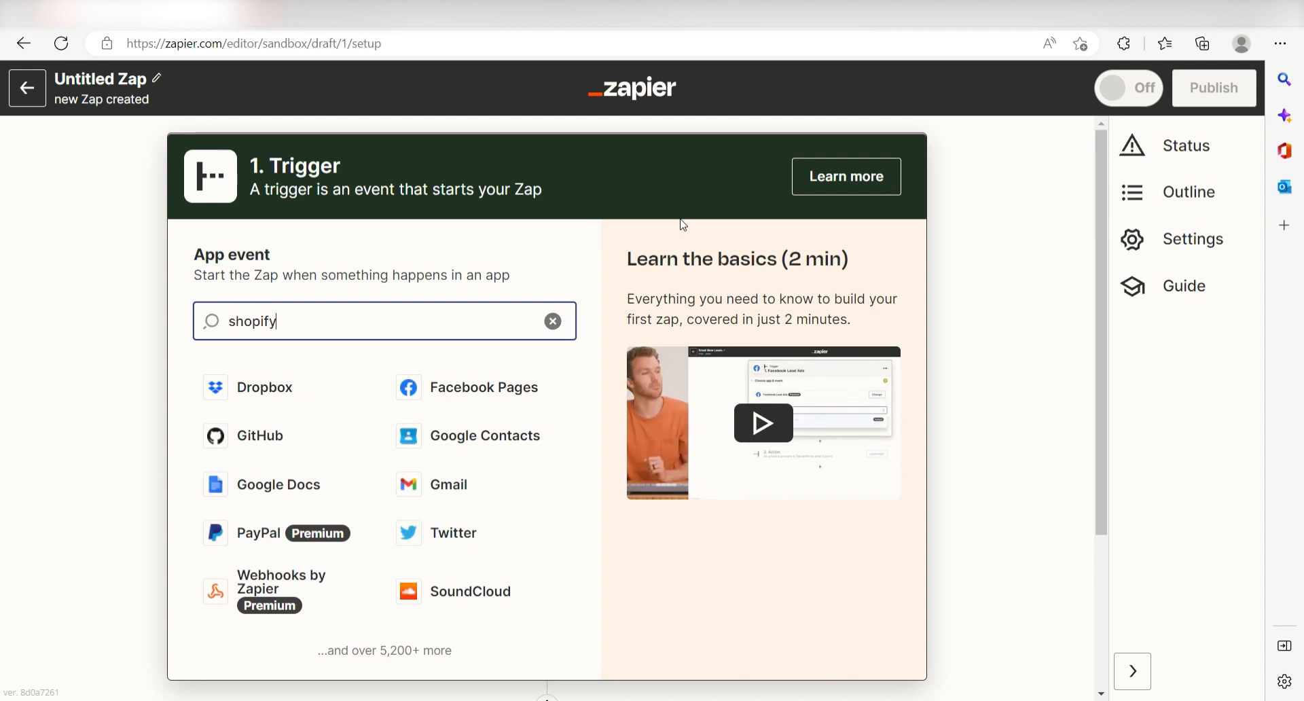
pyautogui.write('shopify')
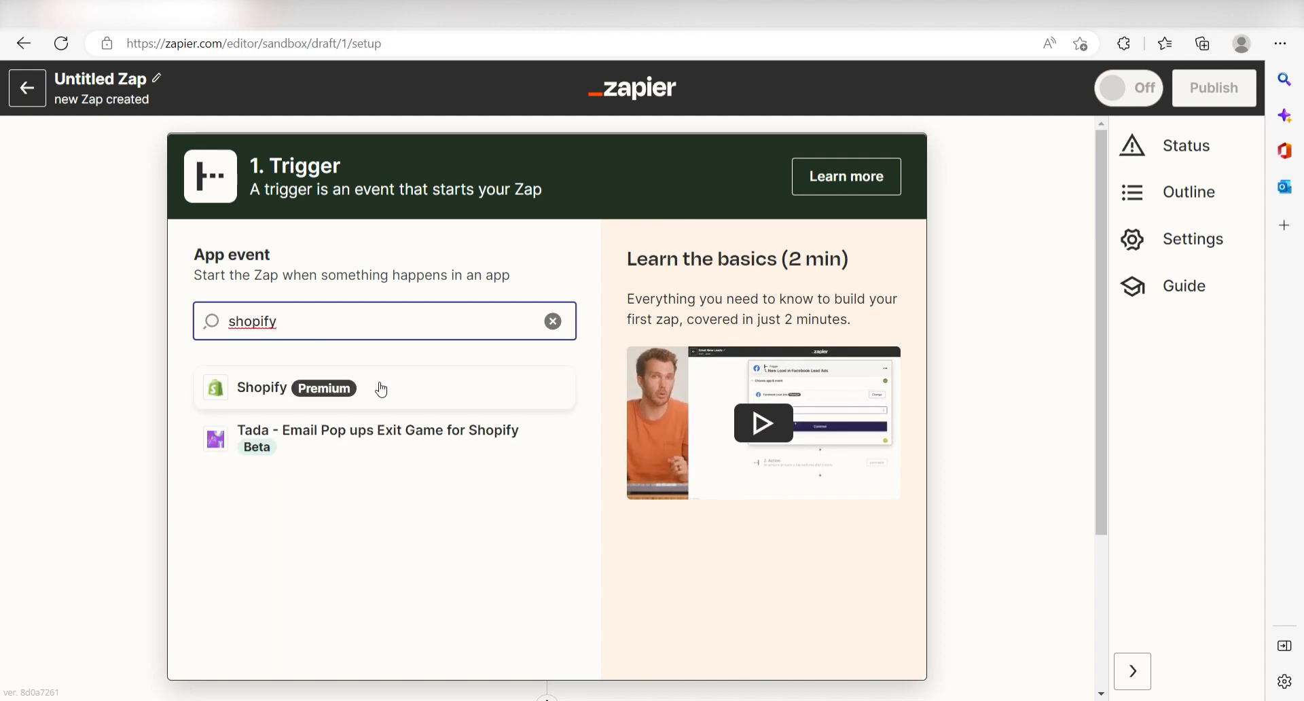
pyautogui.click(279, 387)
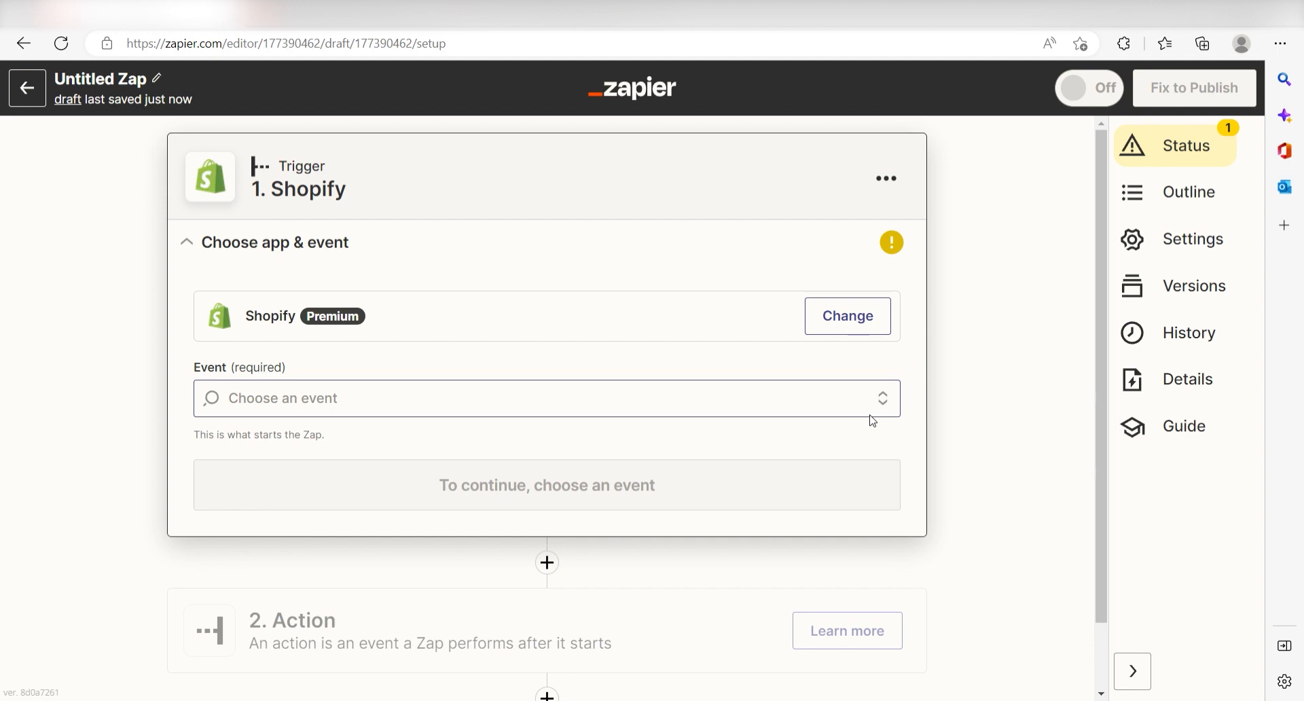
pyautogui.click(546, 397)
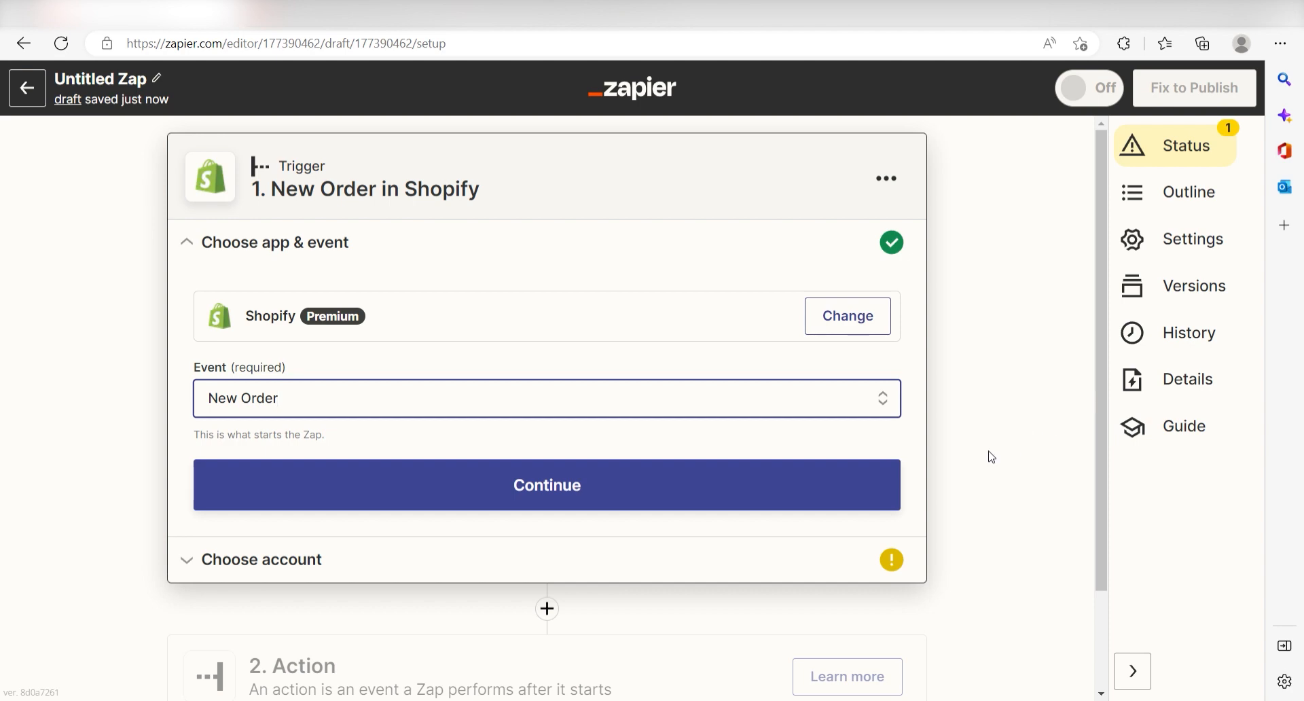
pyautogui.click(546, 485)
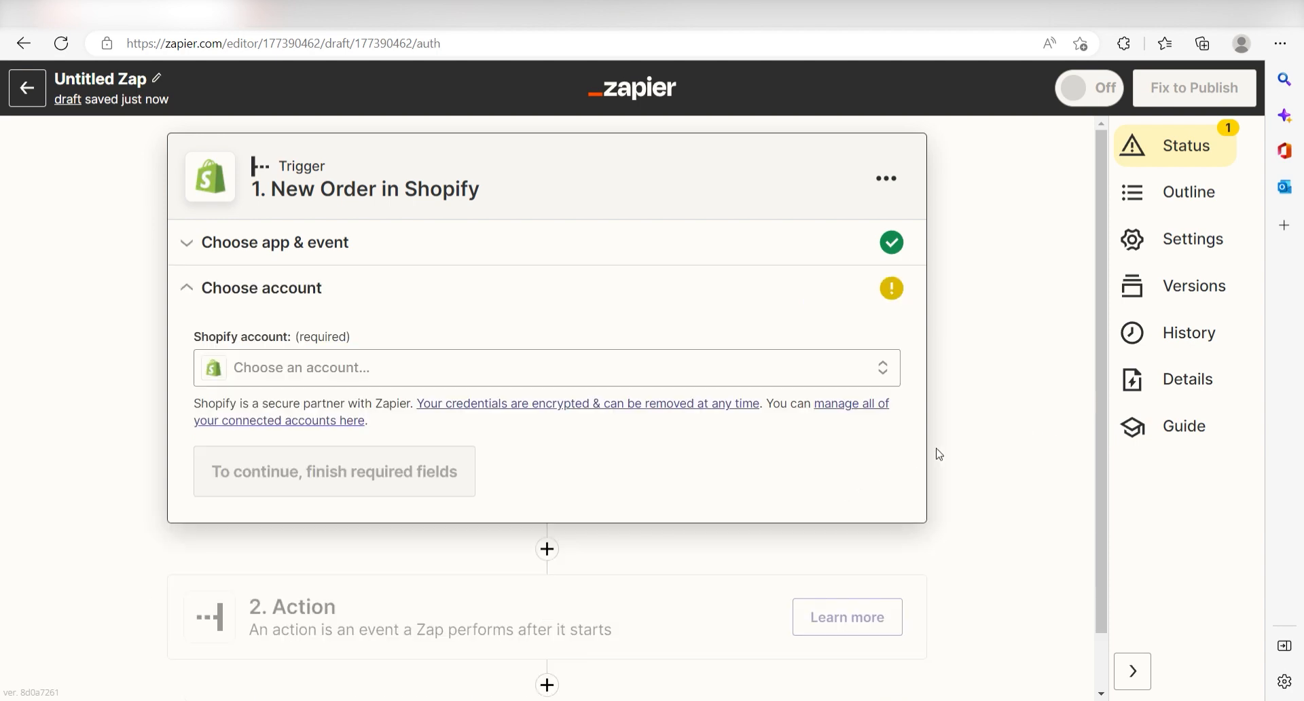
# Step: Connect the zapier-products Shopify store and confirm Shopify #2 as the trigger account
pyautogui.click(545, 368)
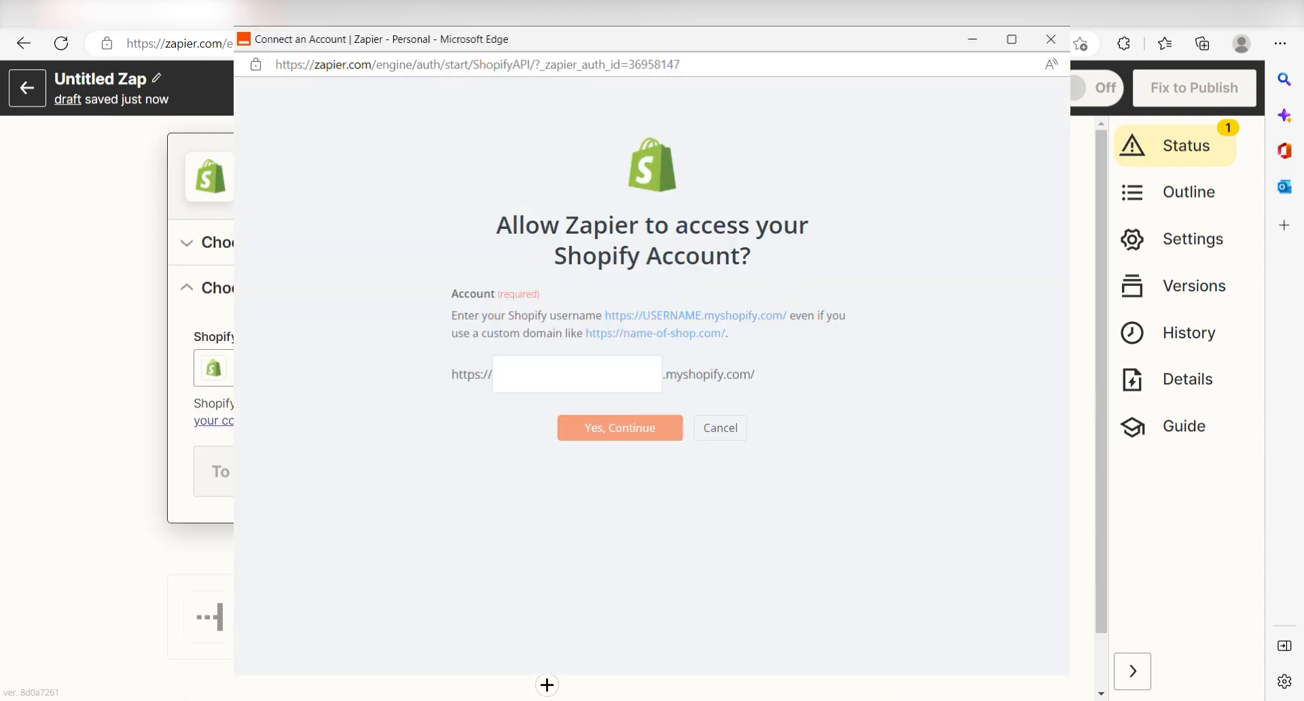
pyautogui.write('zapier-products')
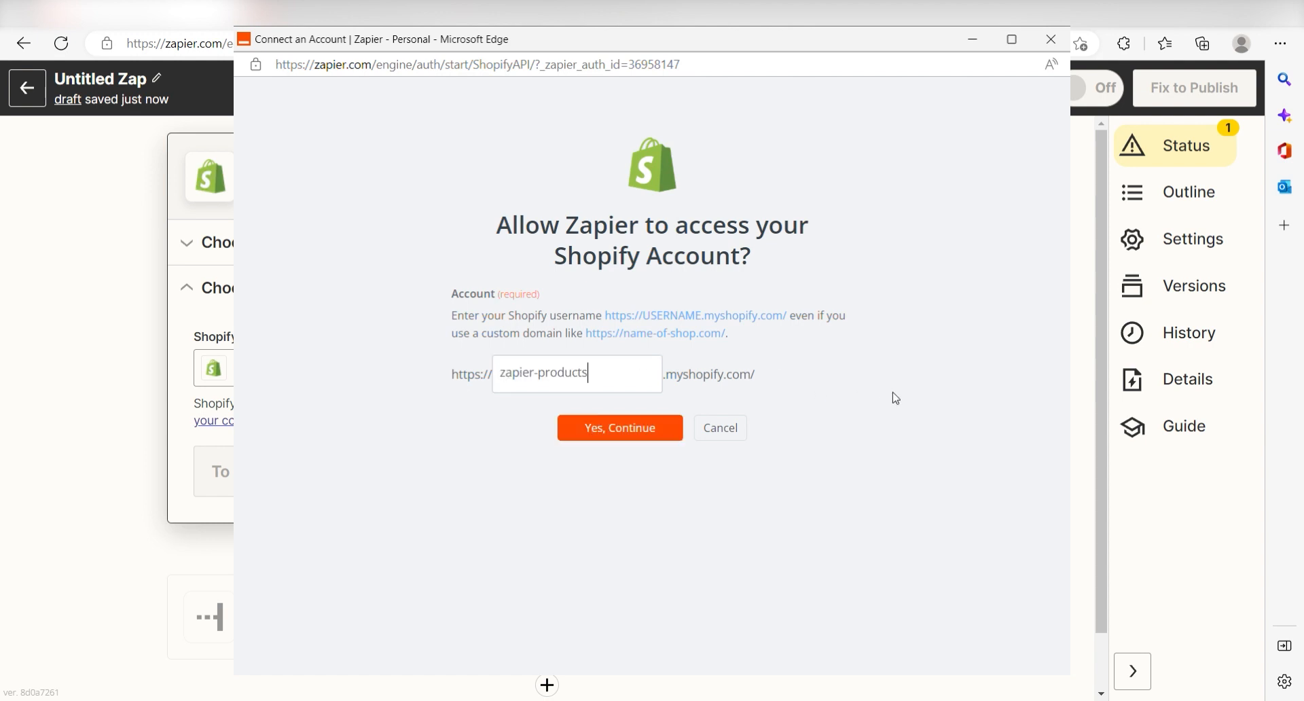
pyautogui.moveTo(619, 427)
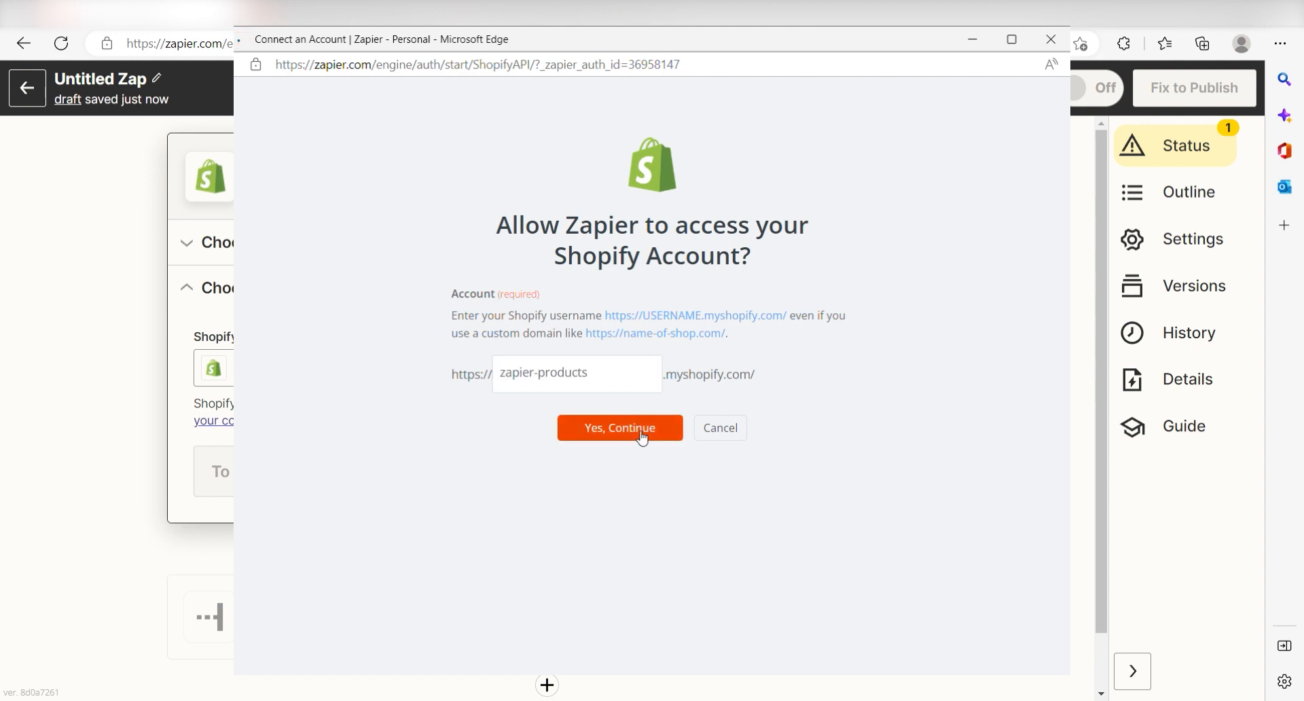
pyautogui.click(619, 427)
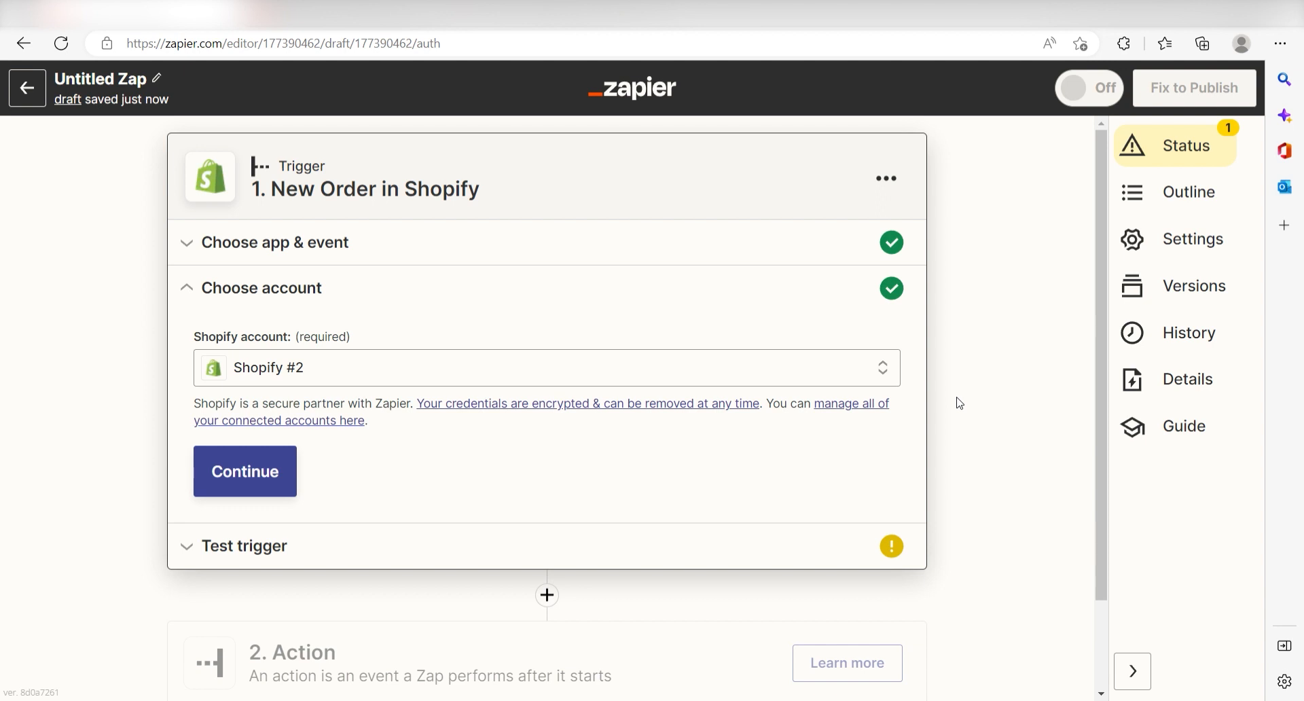
pyautogui.click(244, 471)
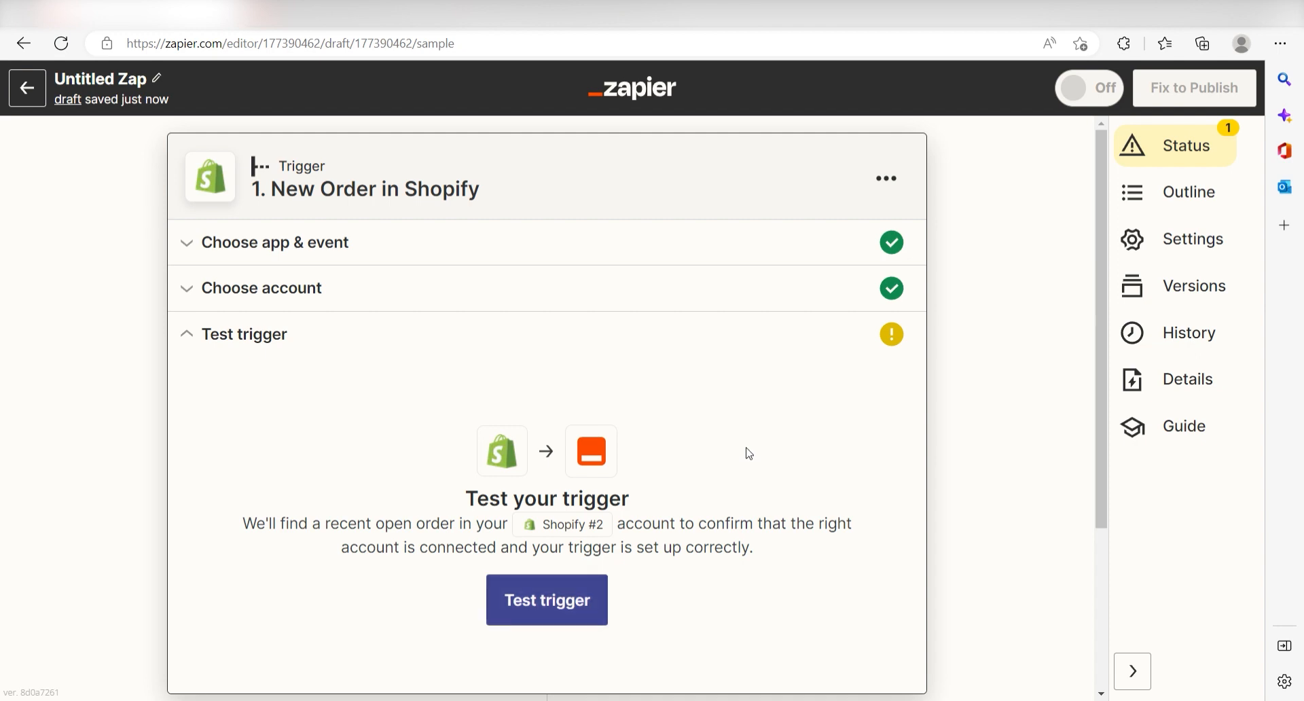
# Step: Add the action step and choose Square as its app
pyautogui.click(546, 598)
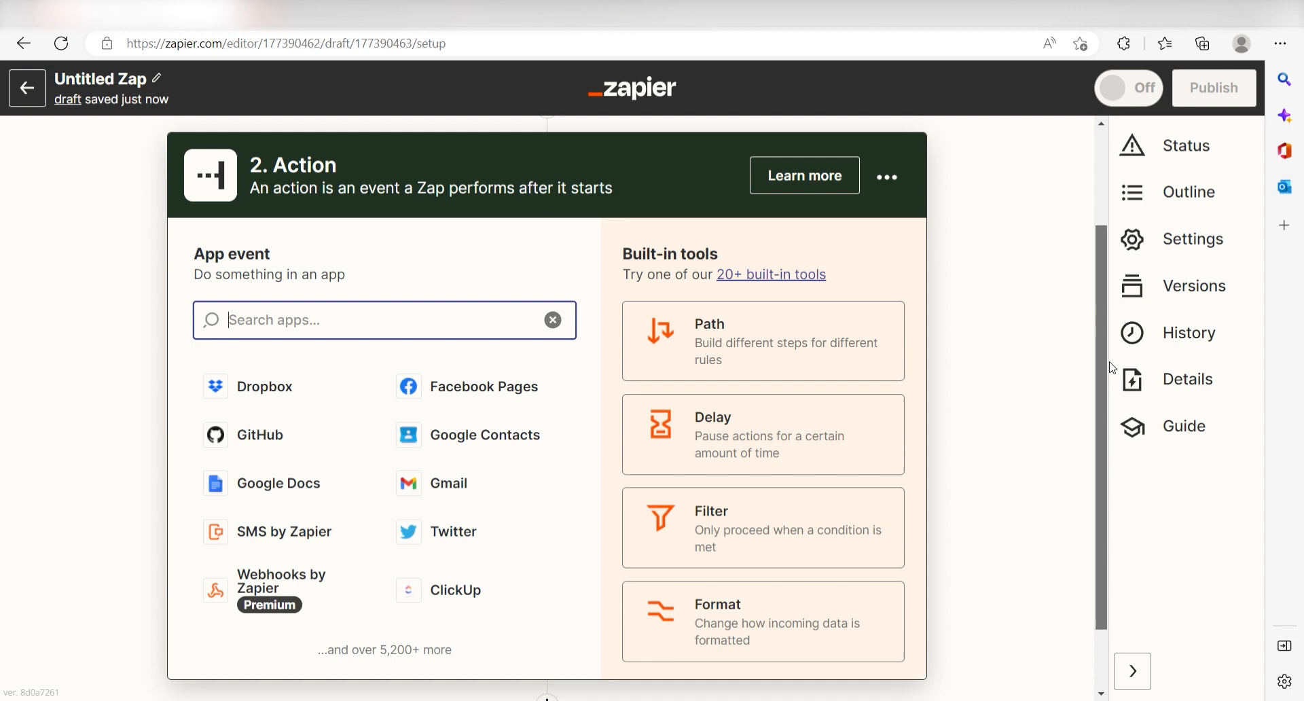
pyautogui.moveTo(1107, 378)
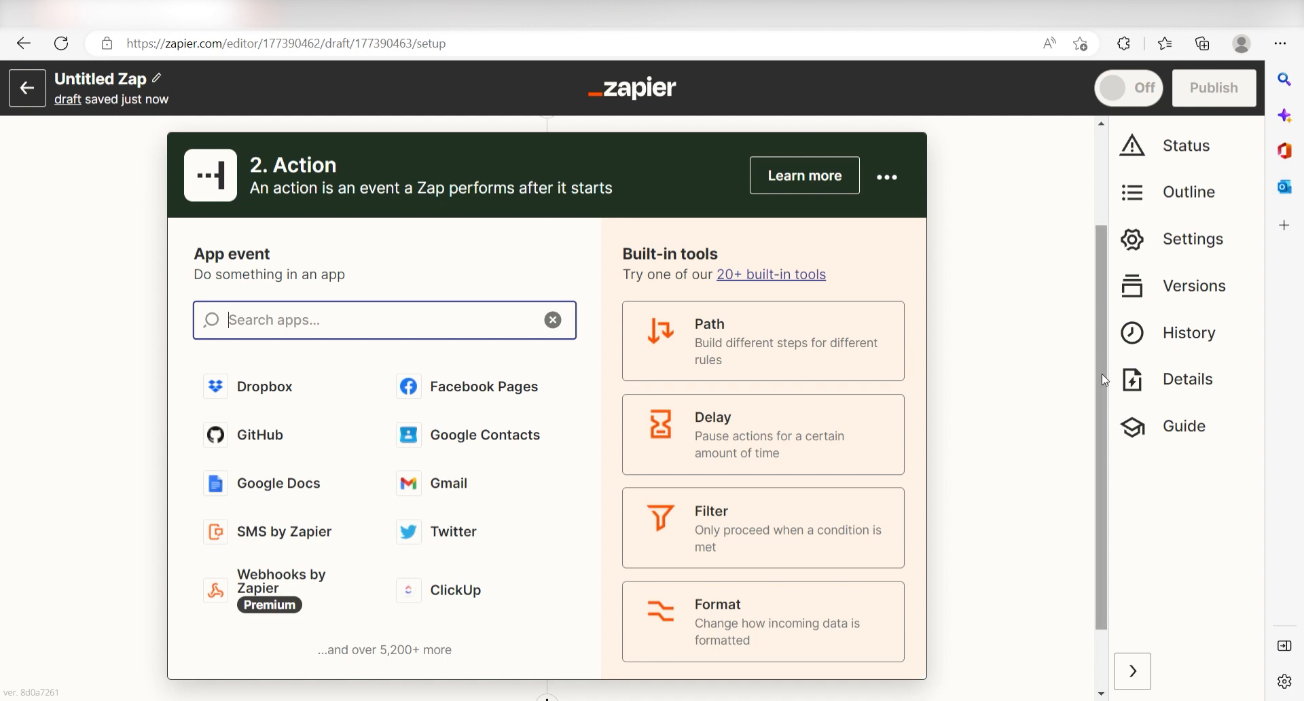
pyautogui.write('s')
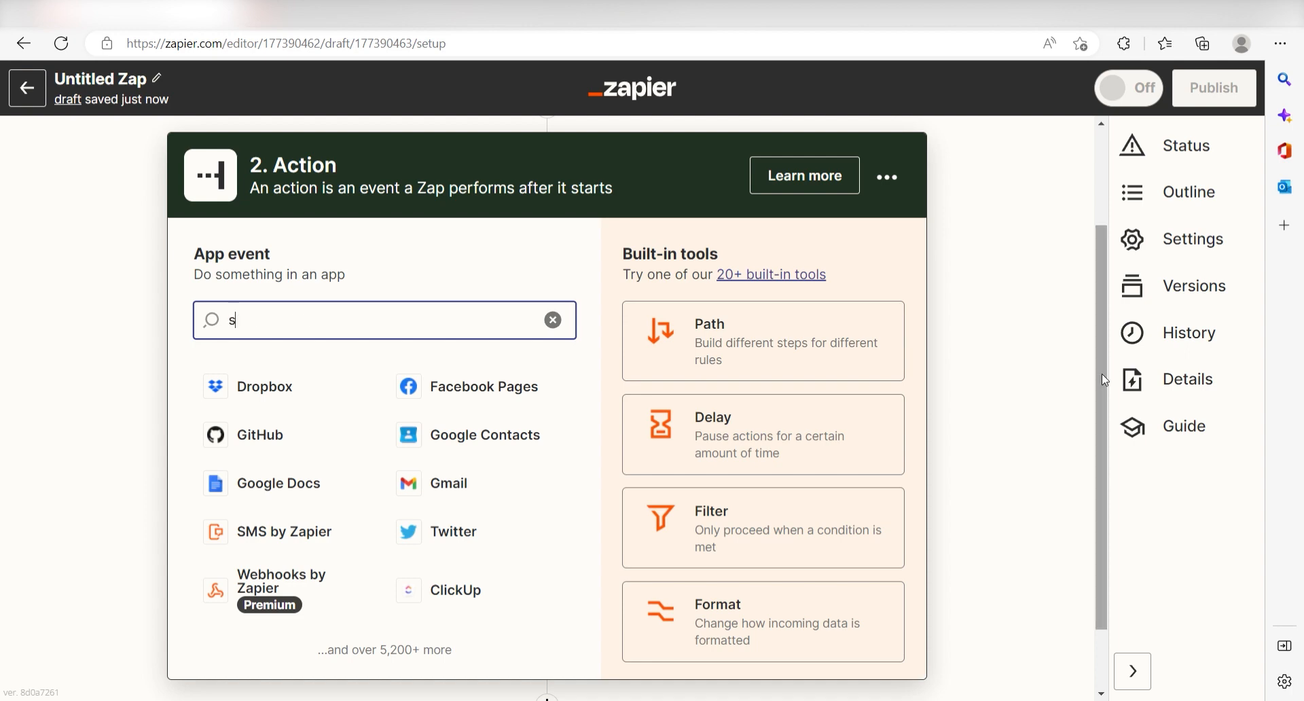
pyautogui.write('quare')
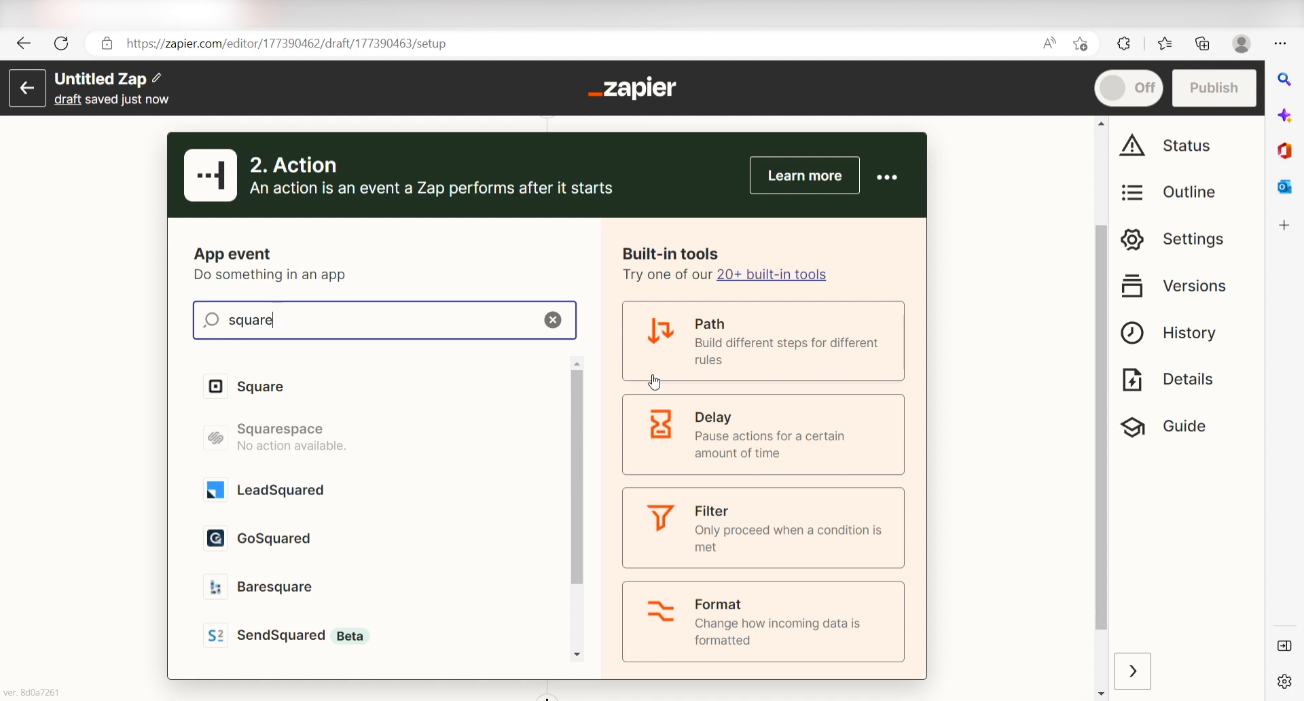
pyautogui.click(259, 385)
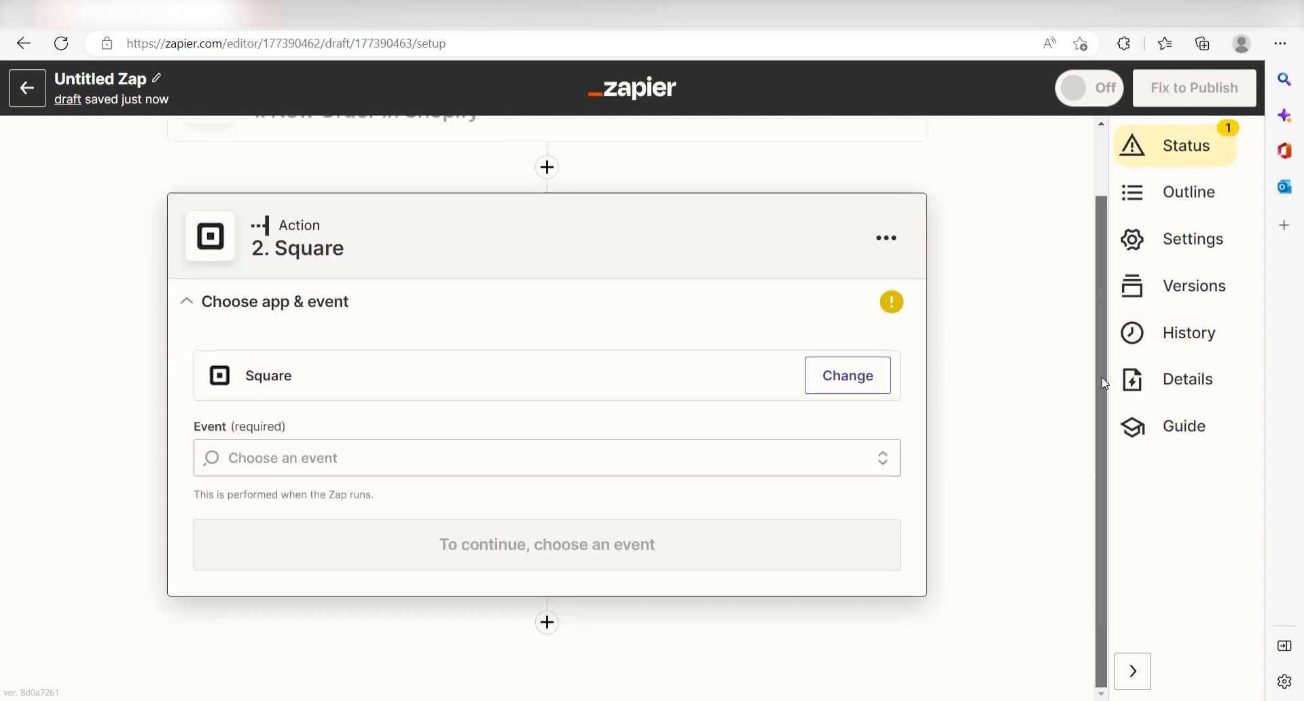
# Step: Pick the Create Invoice event and authorise a new Square account for it
pyautogui.click(546, 457)
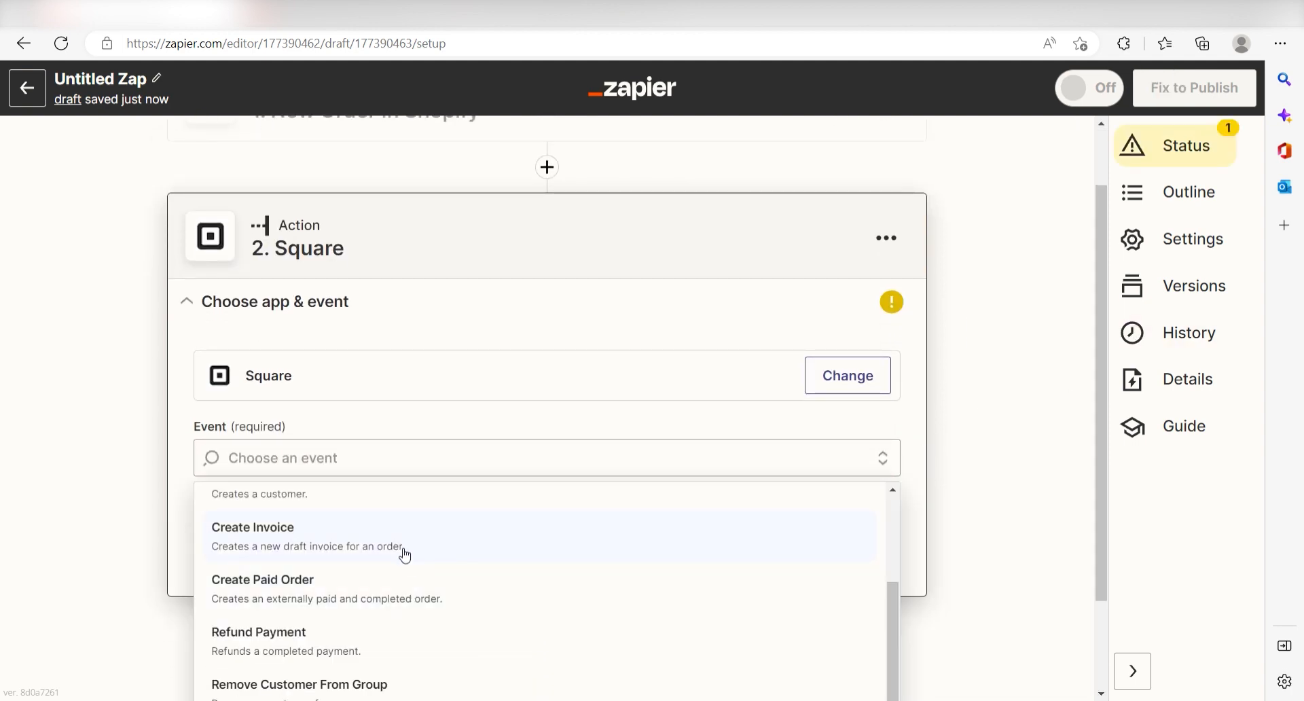
pyautogui.click(252, 526)
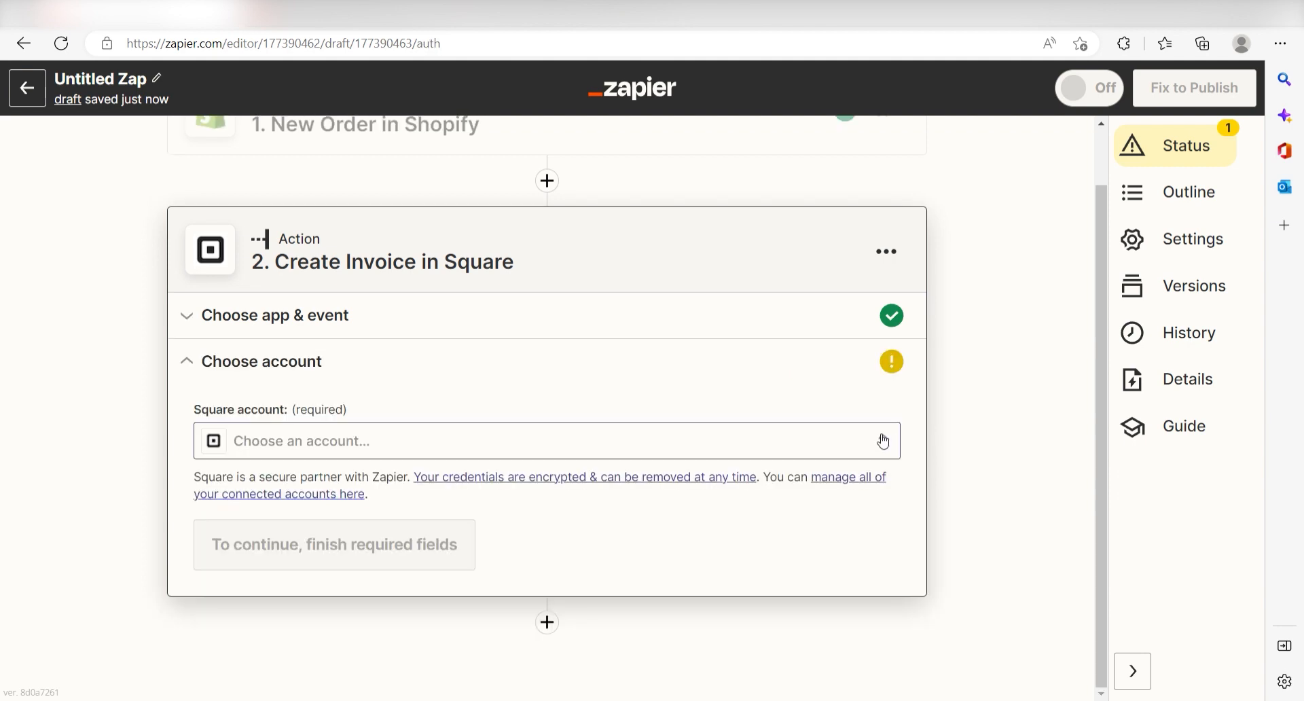
pyautogui.click(549, 440)
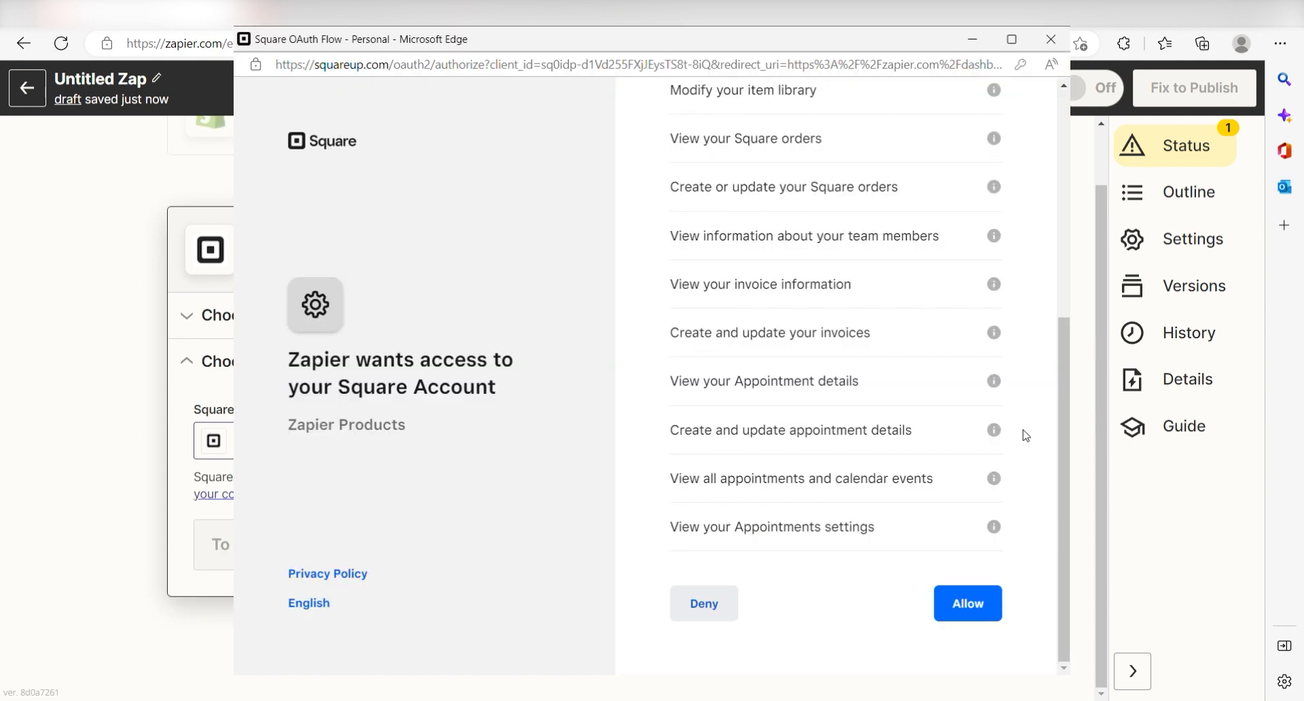
pyautogui.click(966, 603)
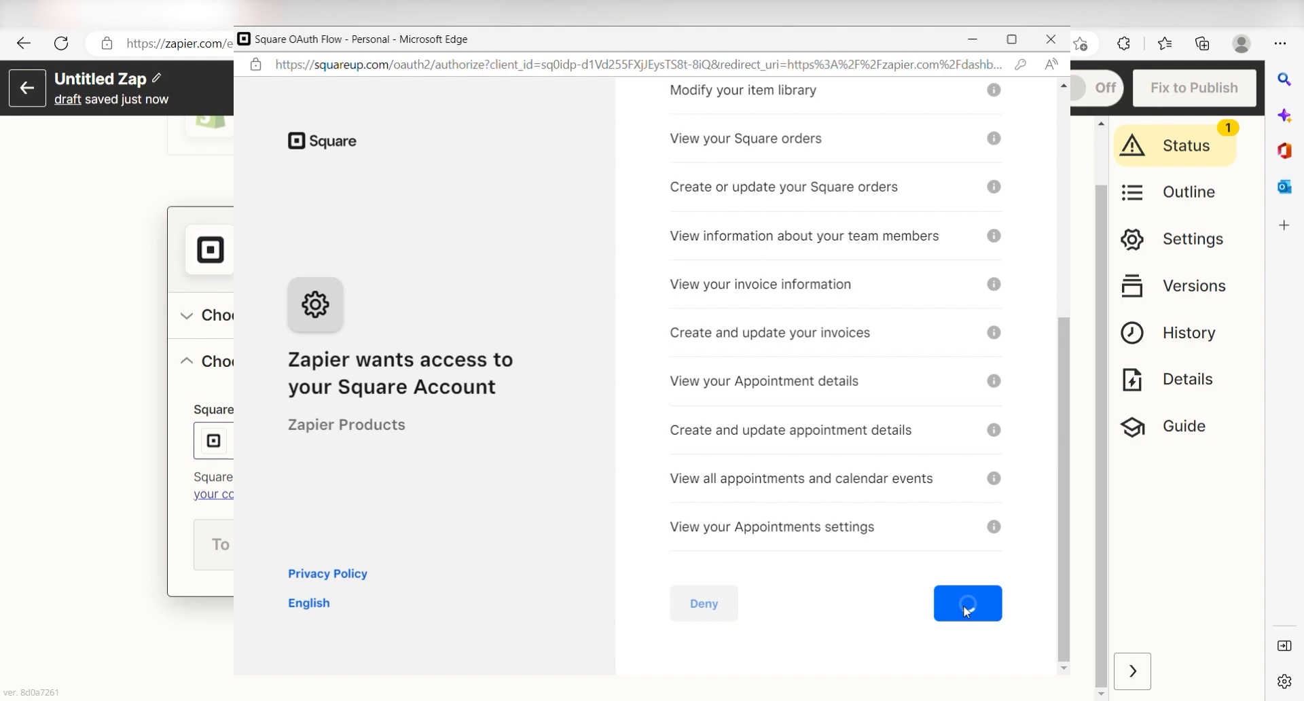
pyautogui.click(966, 603)
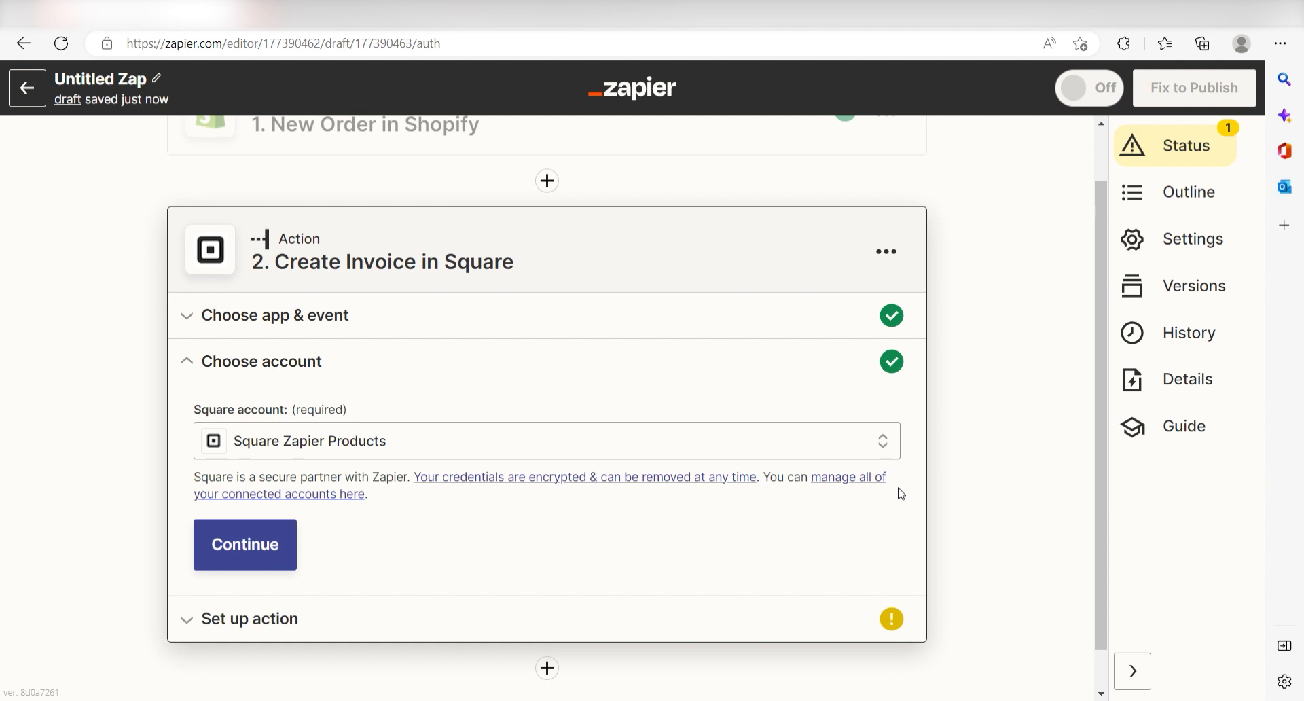
pyautogui.click(245, 544)
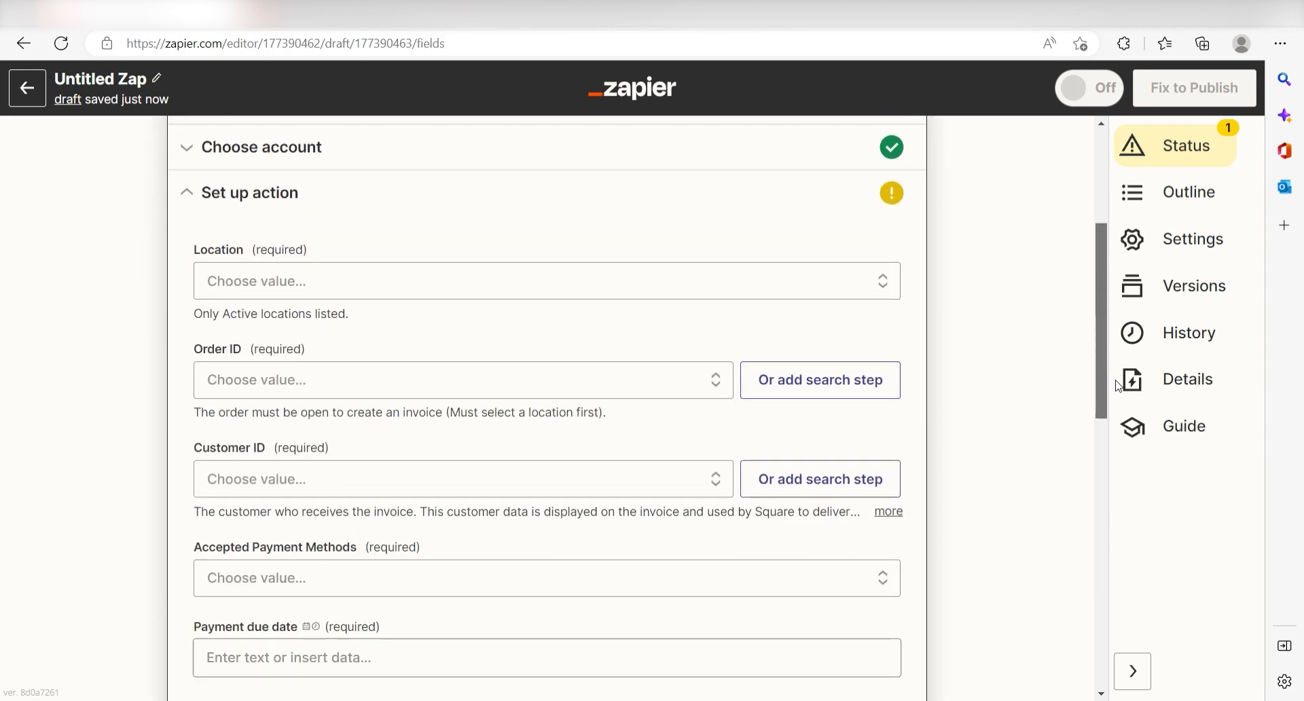
# Step: Set the invoice location to Zapier Products with Credit/Debit Card payment
pyautogui.scroll(-3)
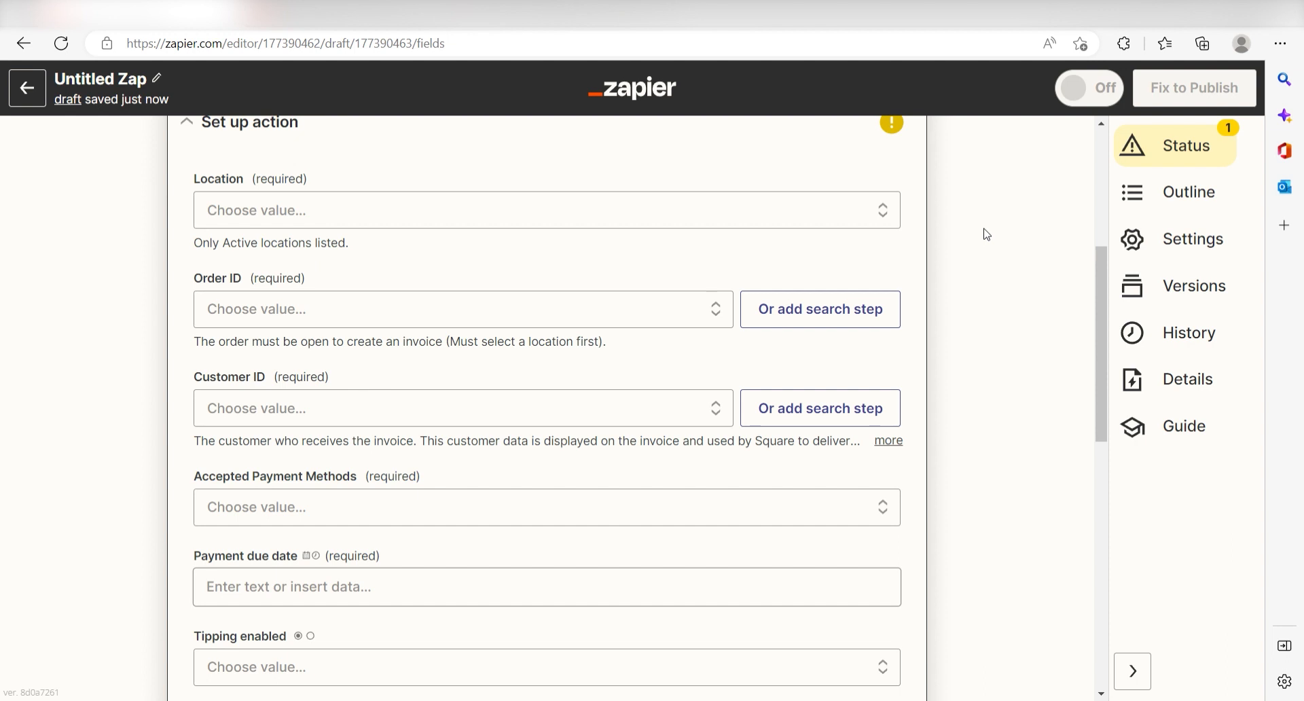
pyautogui.click(546, 209)
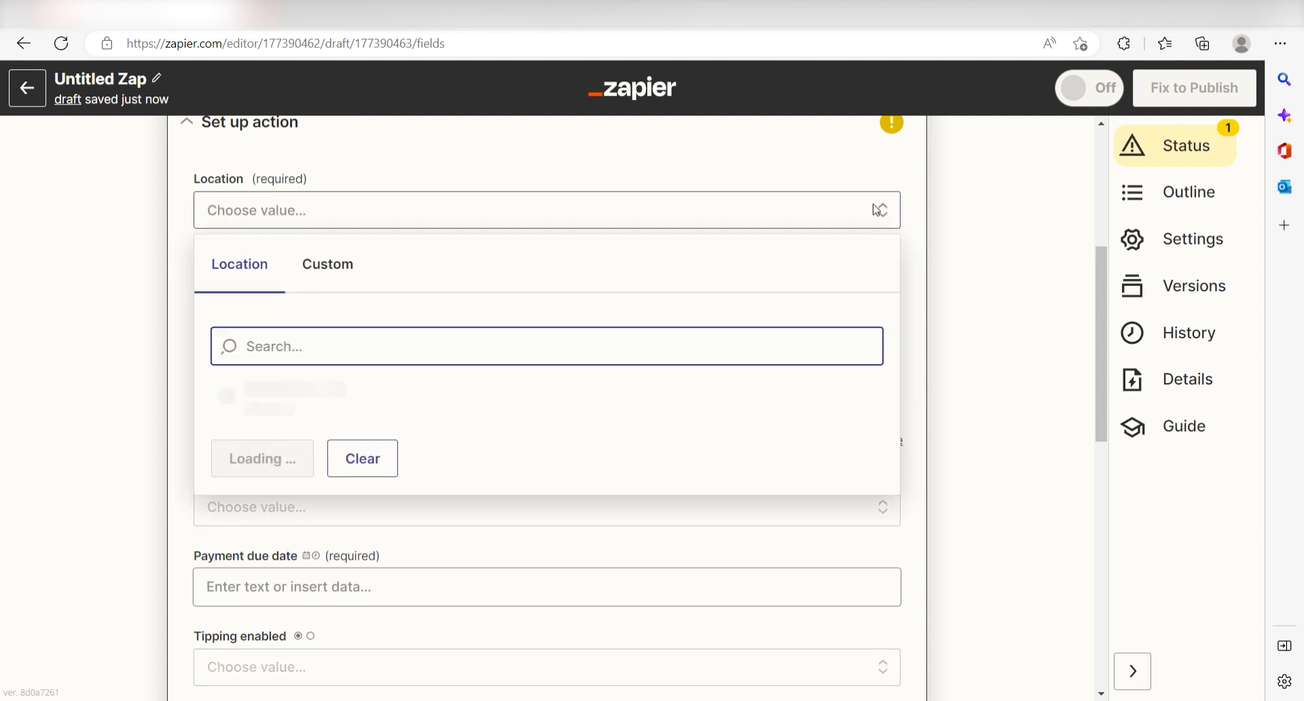
pyautogui.click(296, 397)
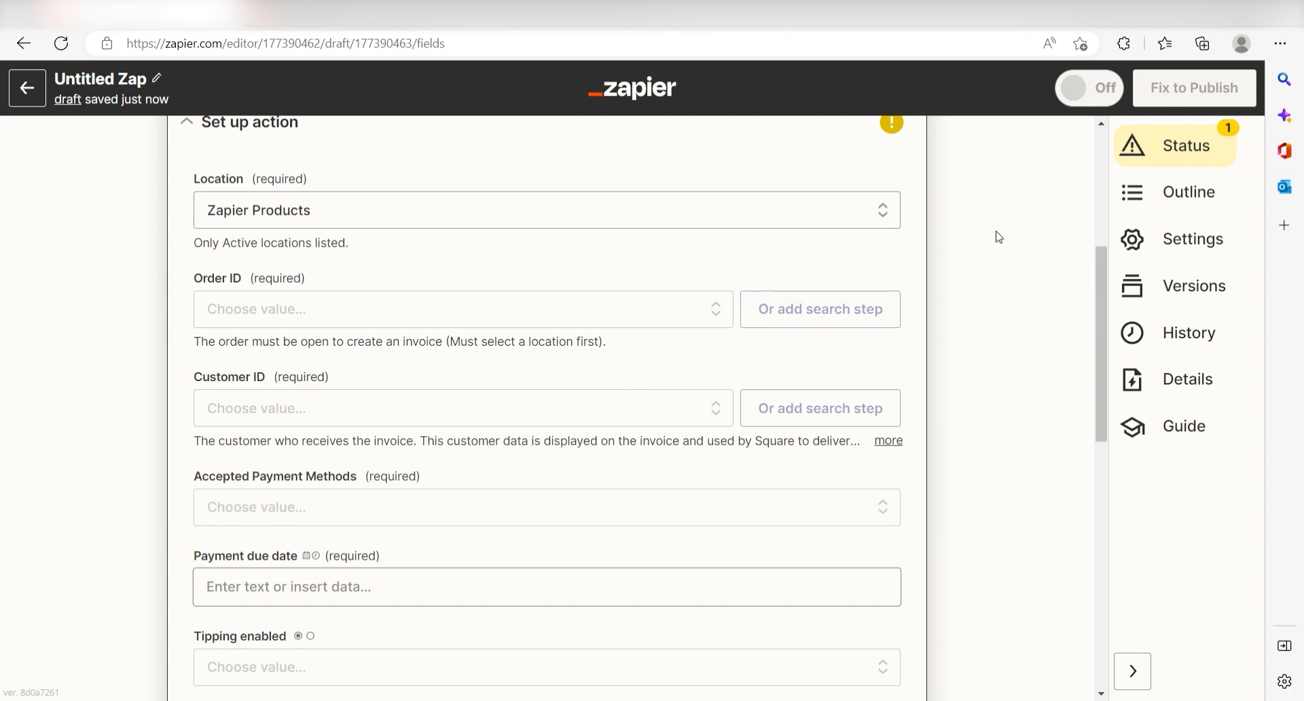
pyautogui.scroll(-3)
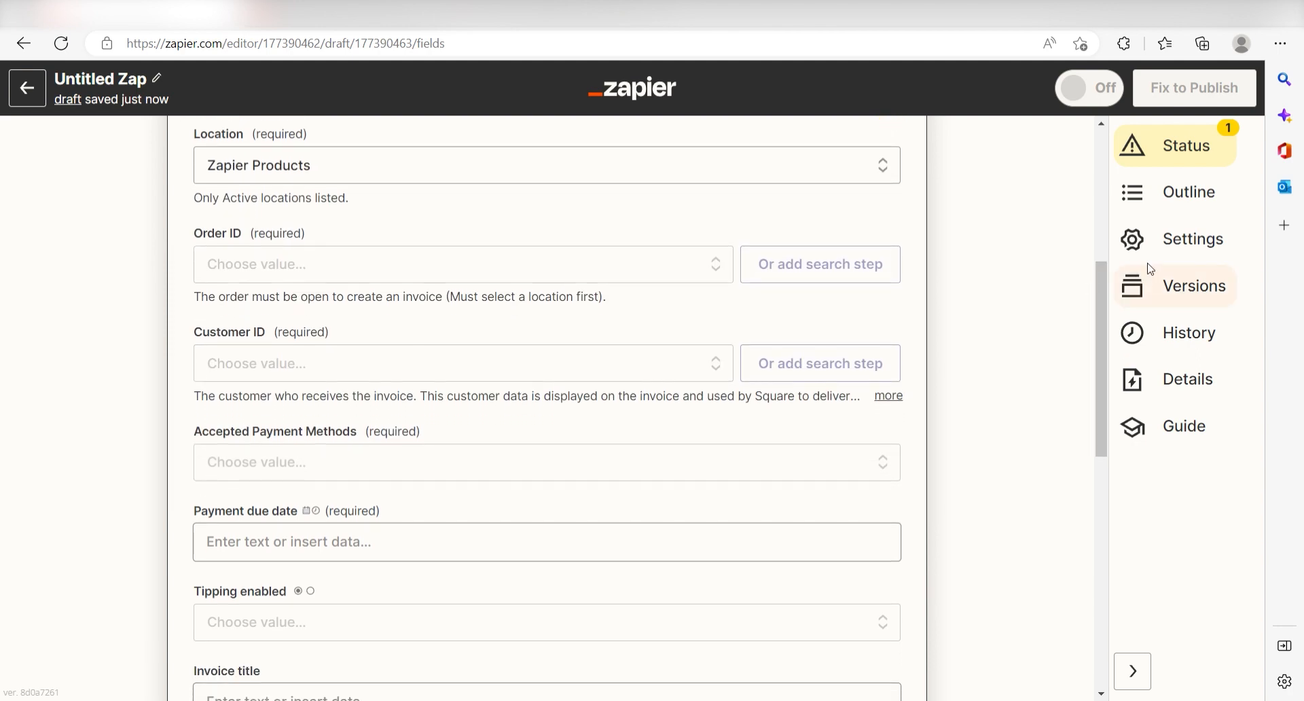
pyautogui.scroll(-3)
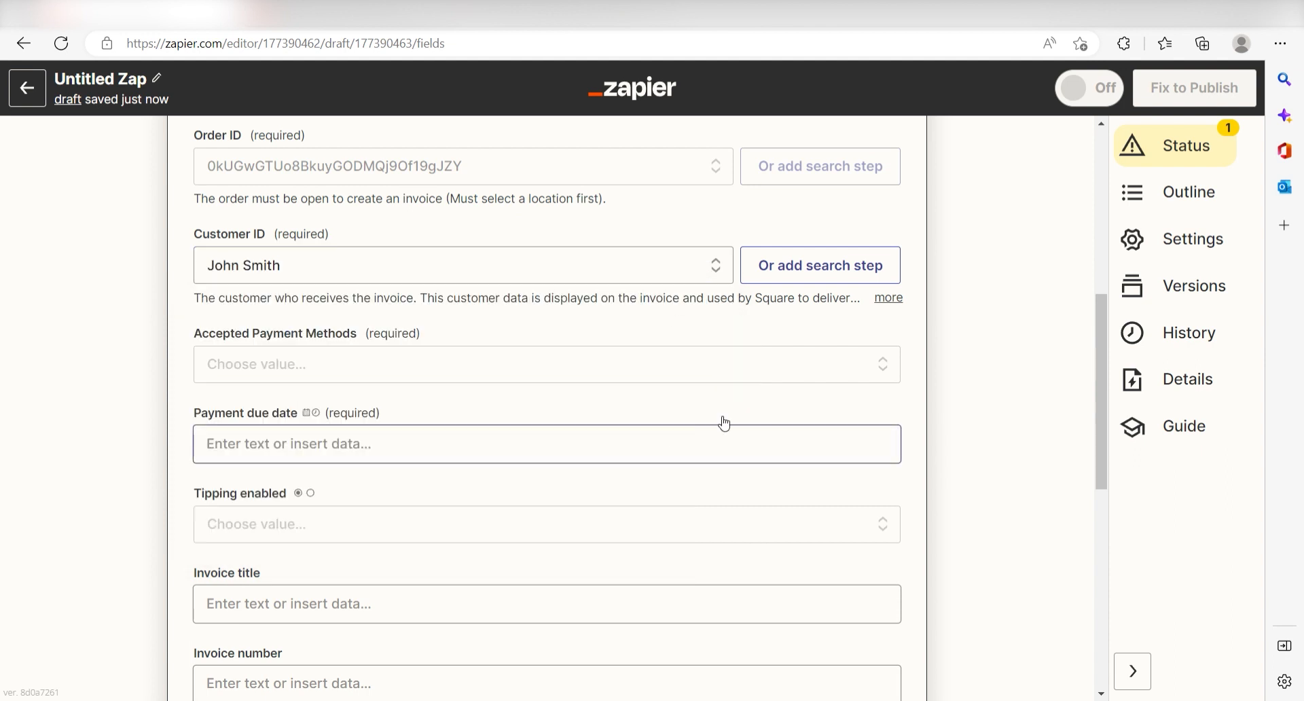
pyautogui.moveTo(904, 370)
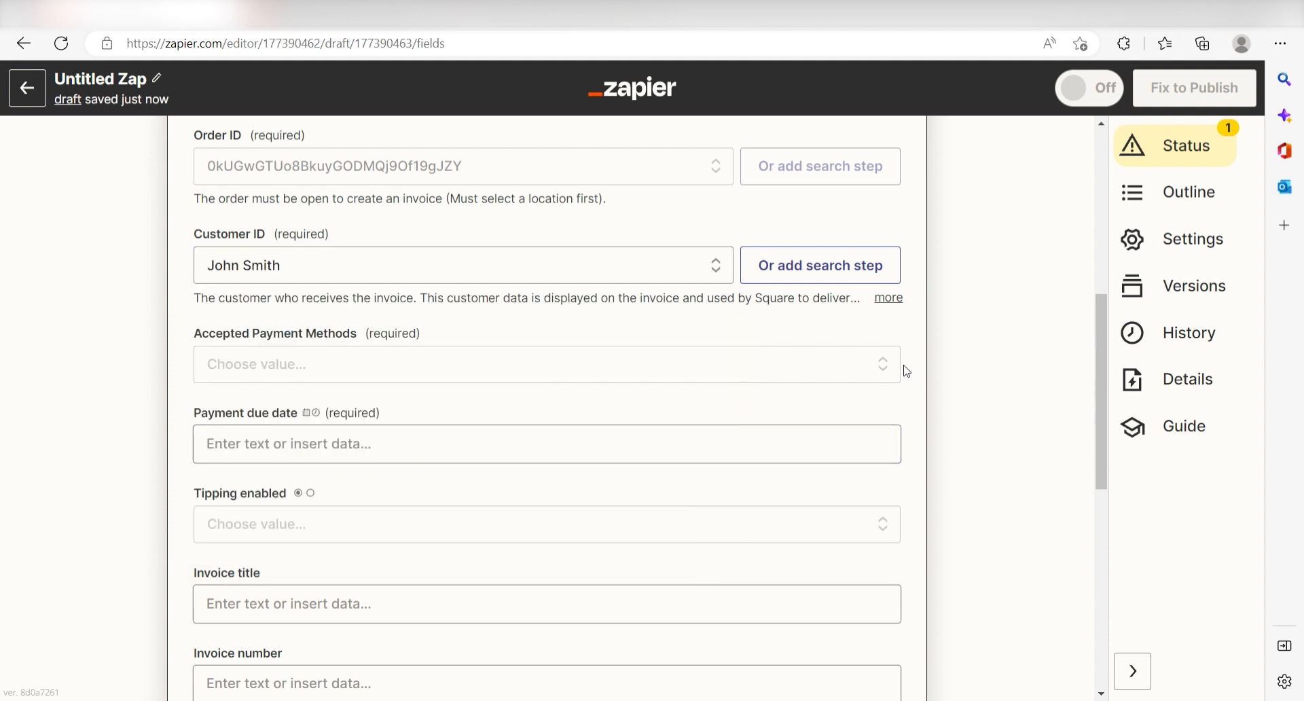
pyautogui.click(546, 364)
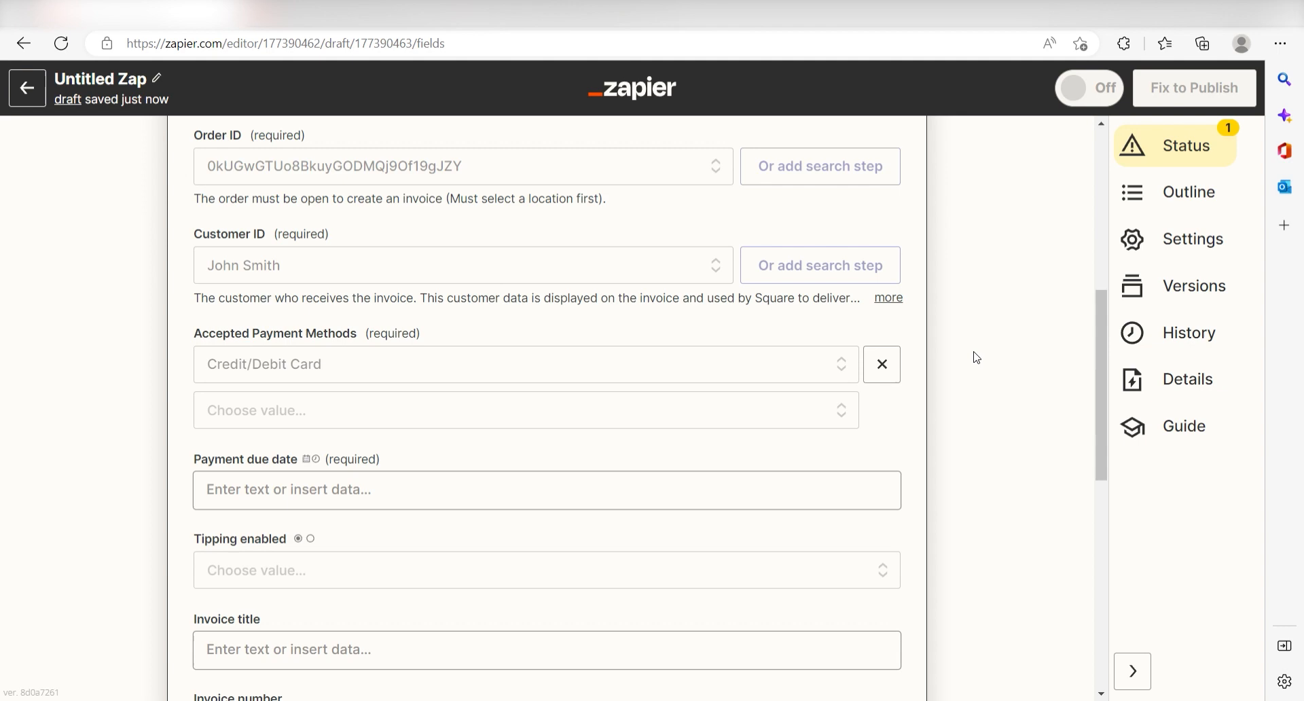
# Step: Set the due date to '30 days from today' and test the invoice action
pyautogui.scroll(-3)
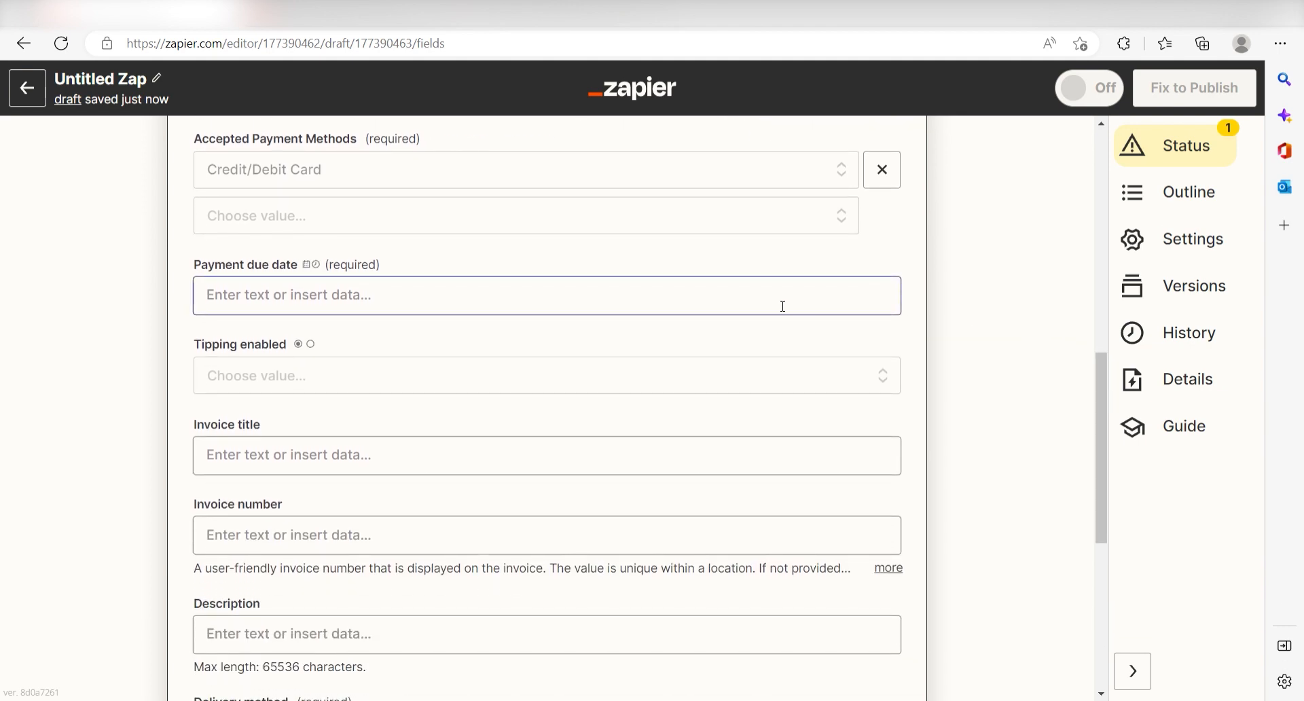
pyautogui.write('3')
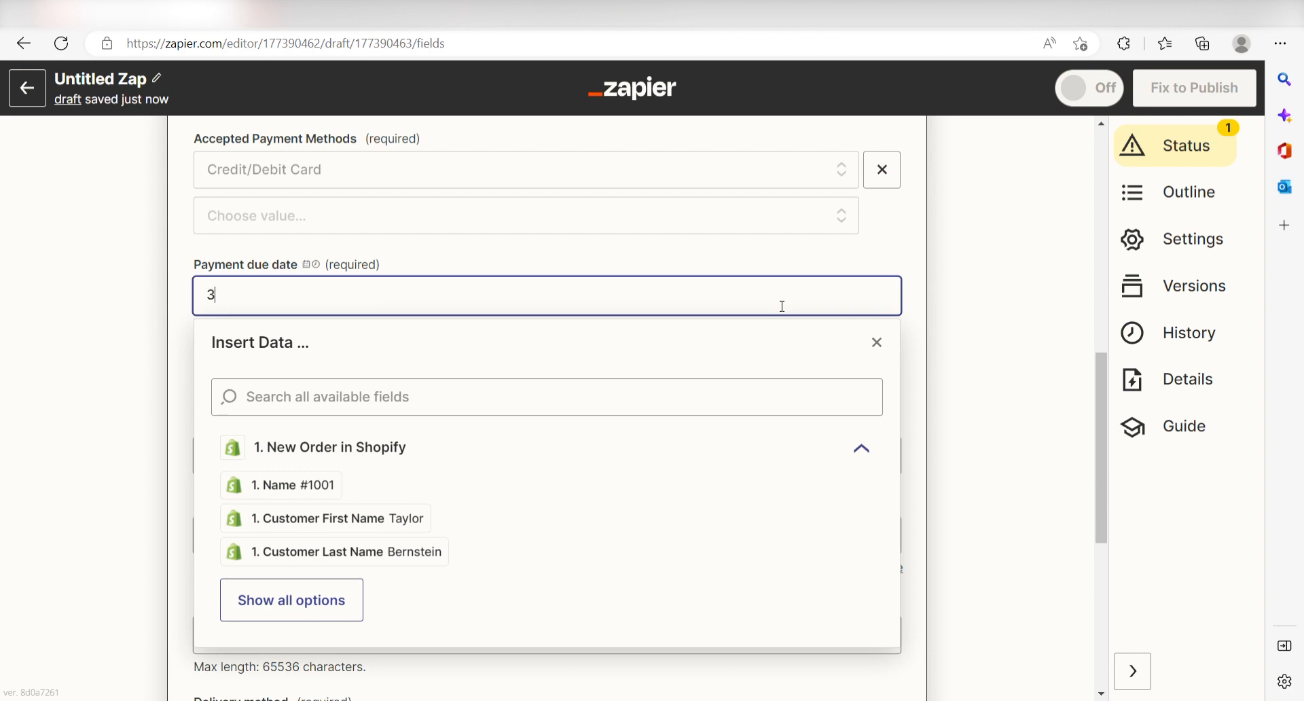
pyautogui.write('0 days from today')
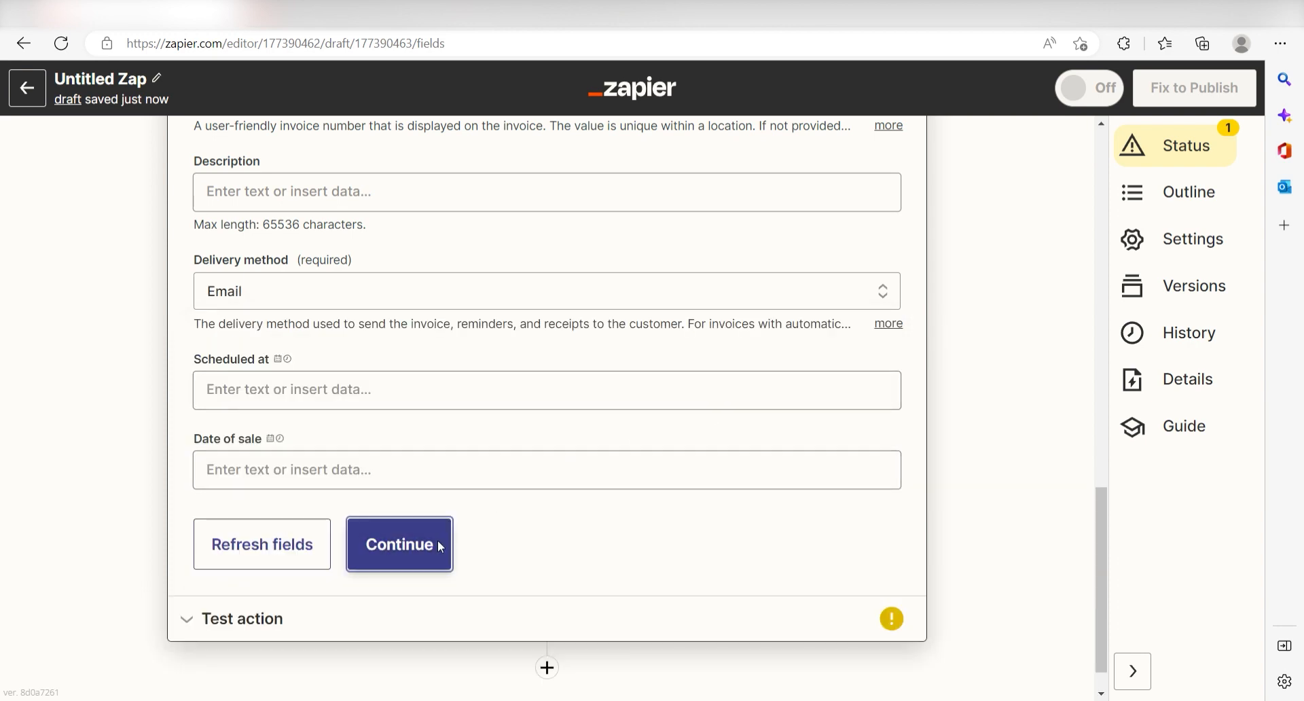
pyautogui.click(398, 544)
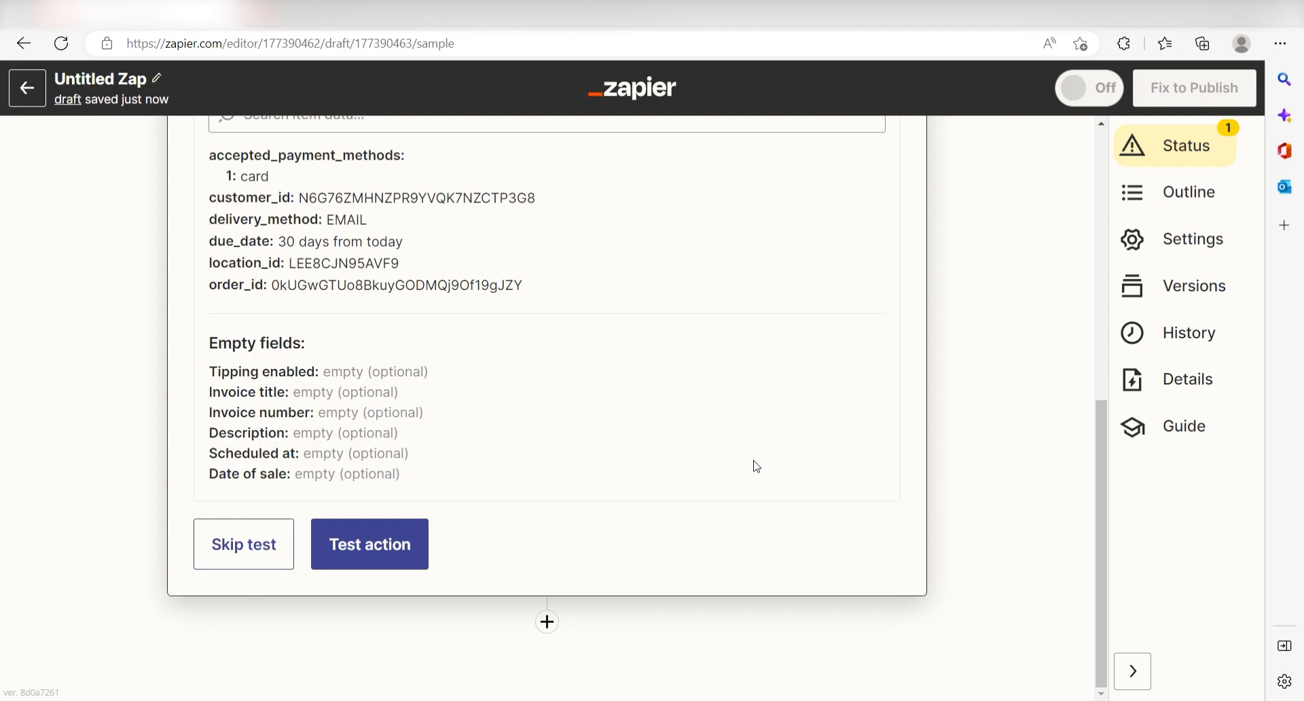
pyautogui.click(369, 544)
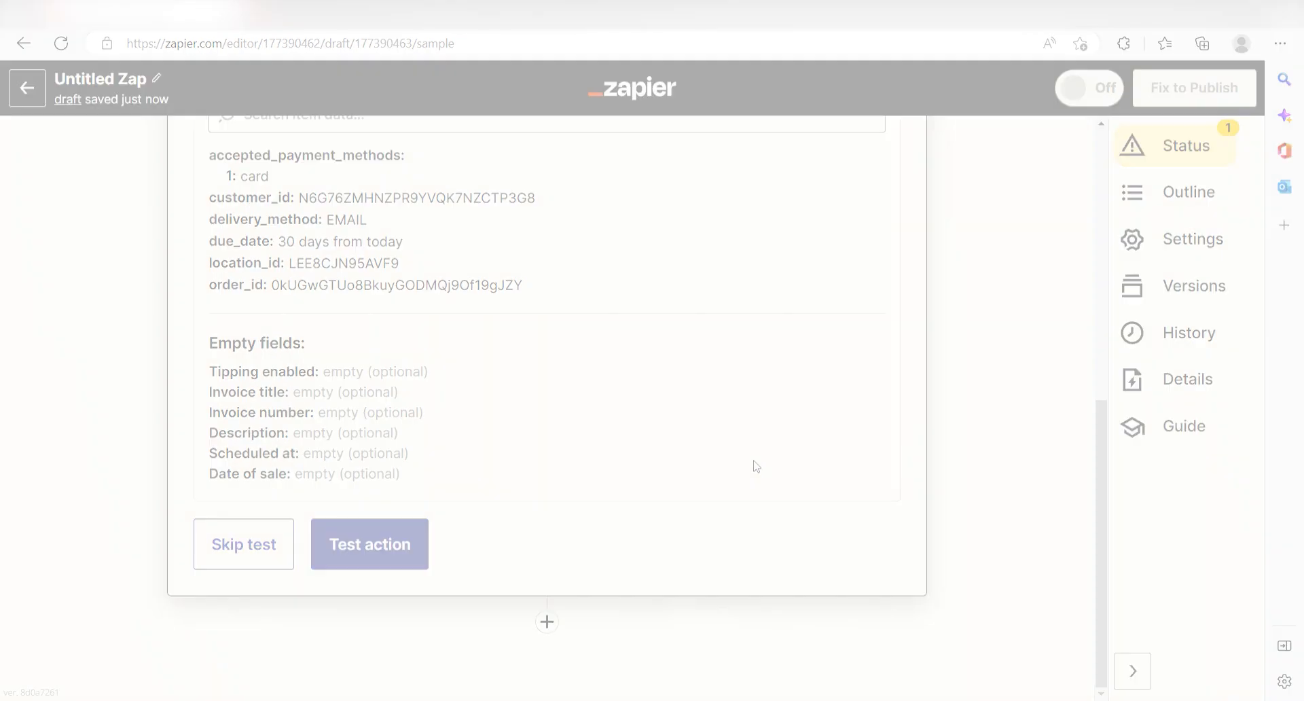
pyautogui.click(368, 544)
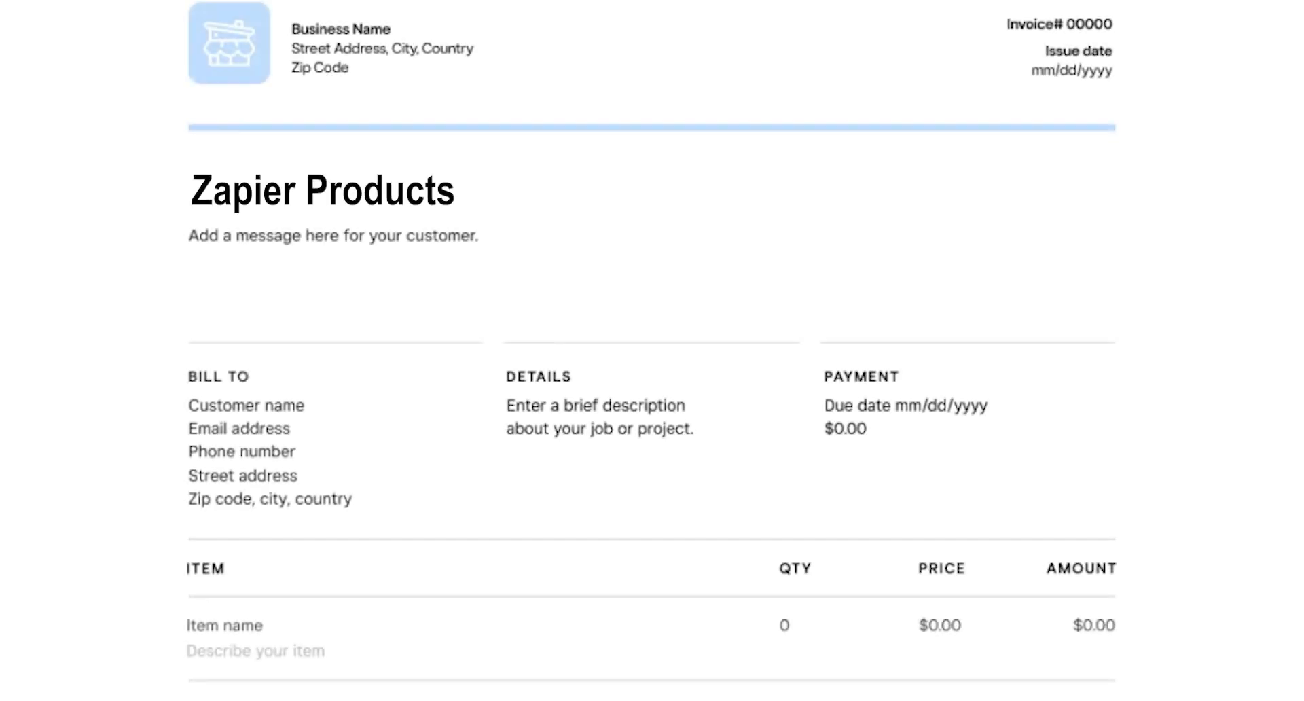